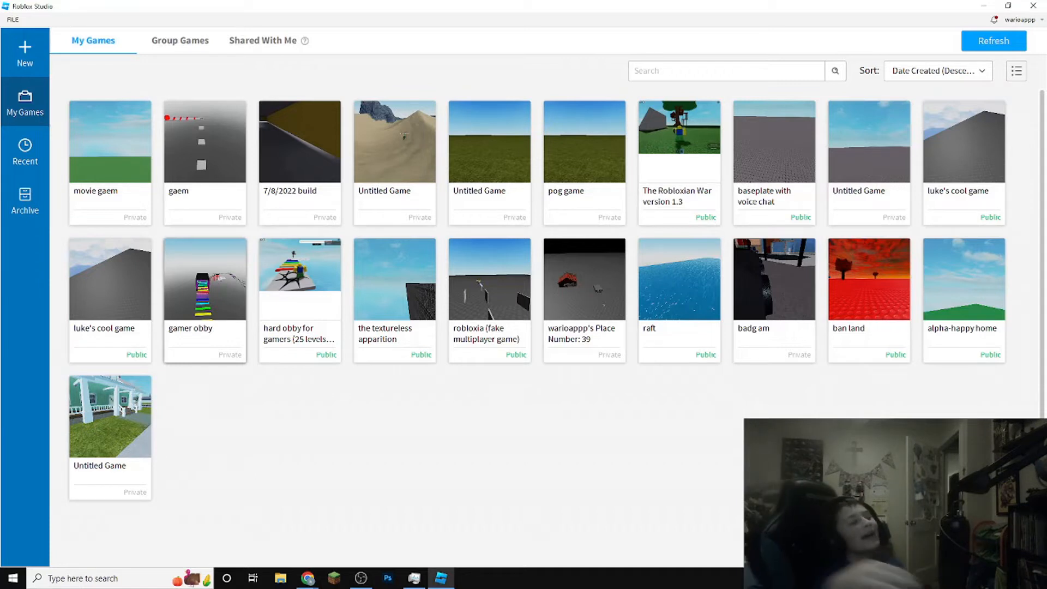
Step: Open the [ Content Deleted ] place from the My Games start page
click(936, 71)
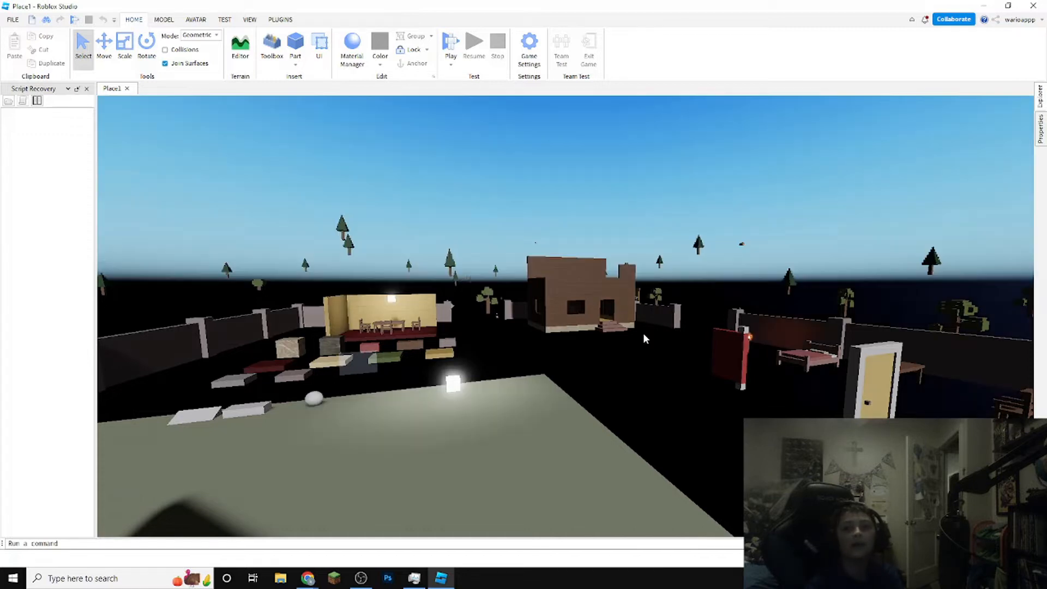
mouse_move(632, 359)
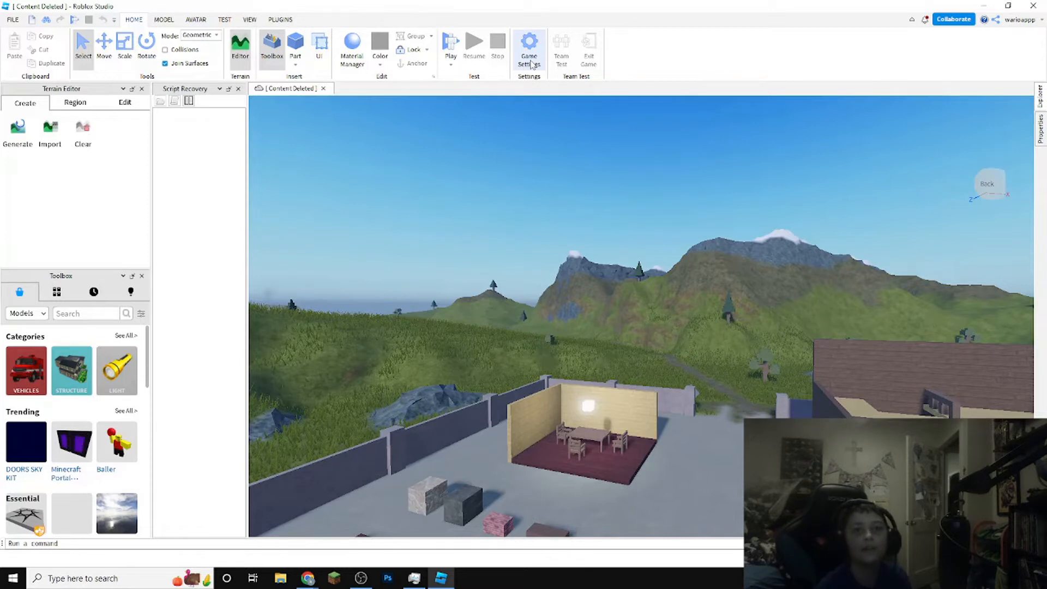
Step: From Game Settings > Places, open the place's version history and choose version 3
click(529, 47)
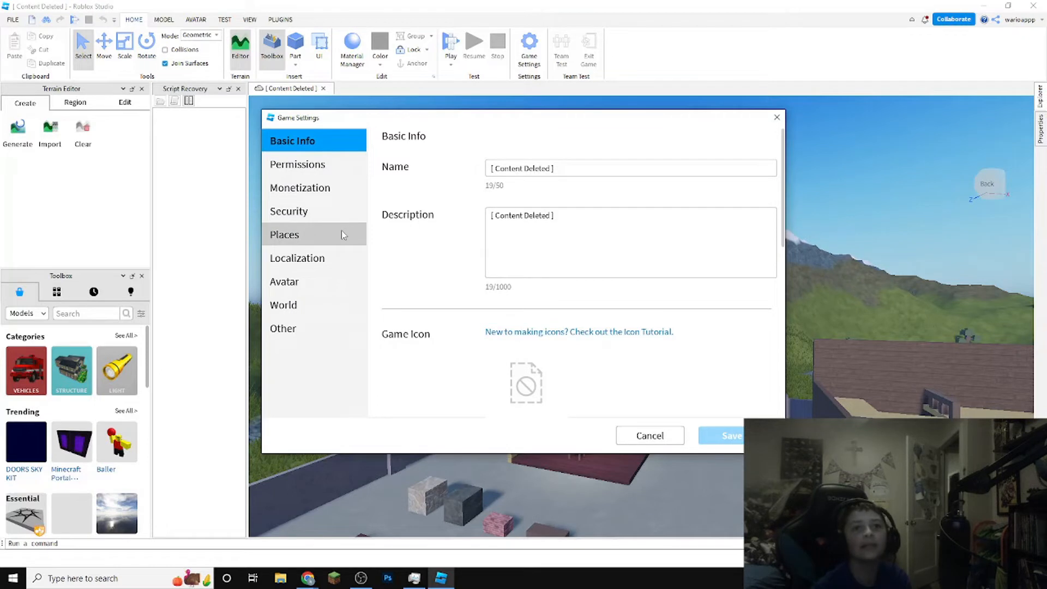
click(285, 235)
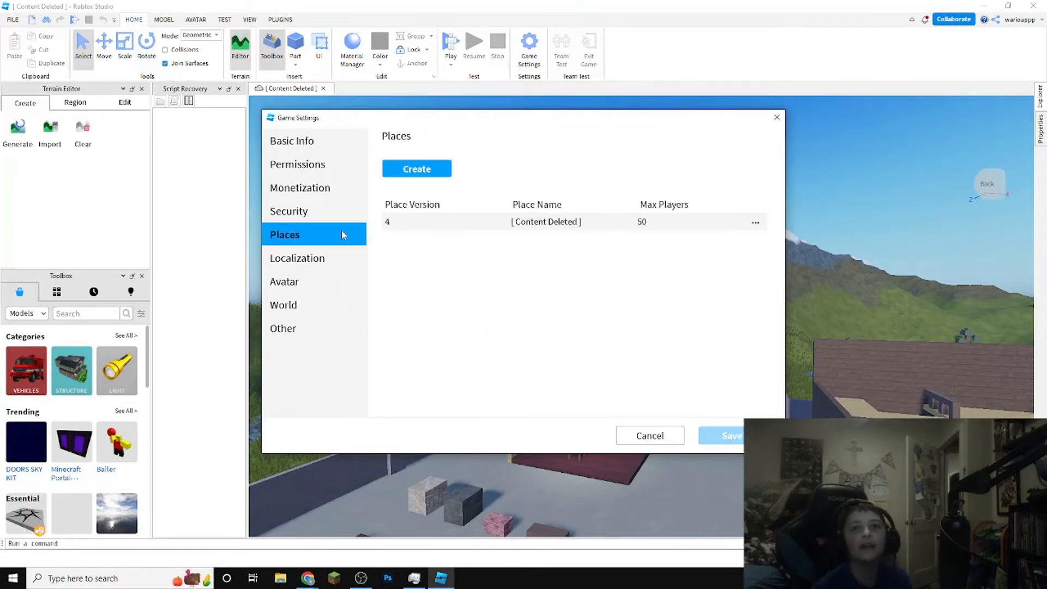
click(755, 222)
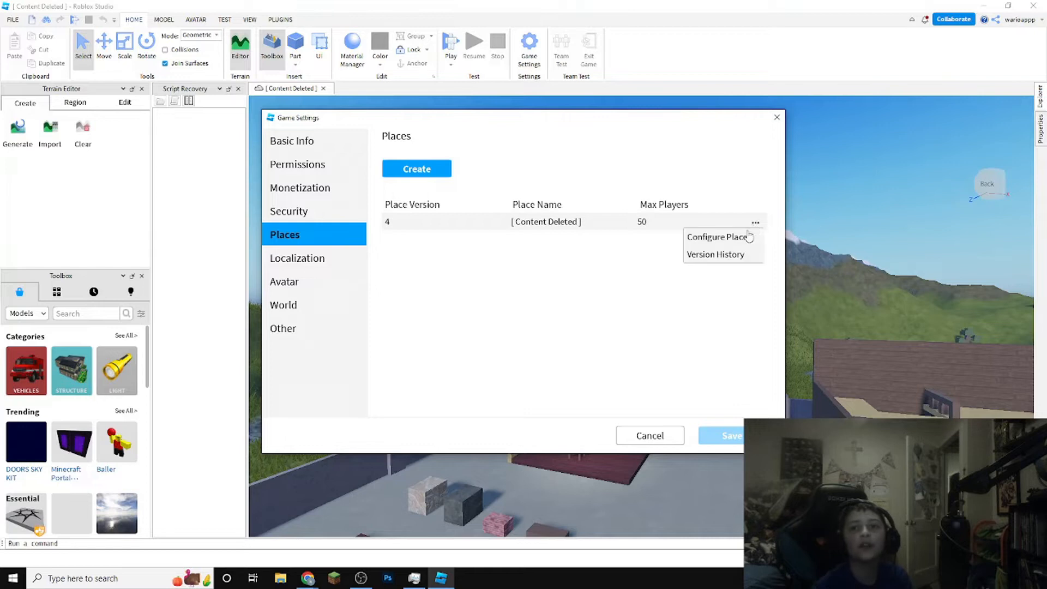
click(714, 255)
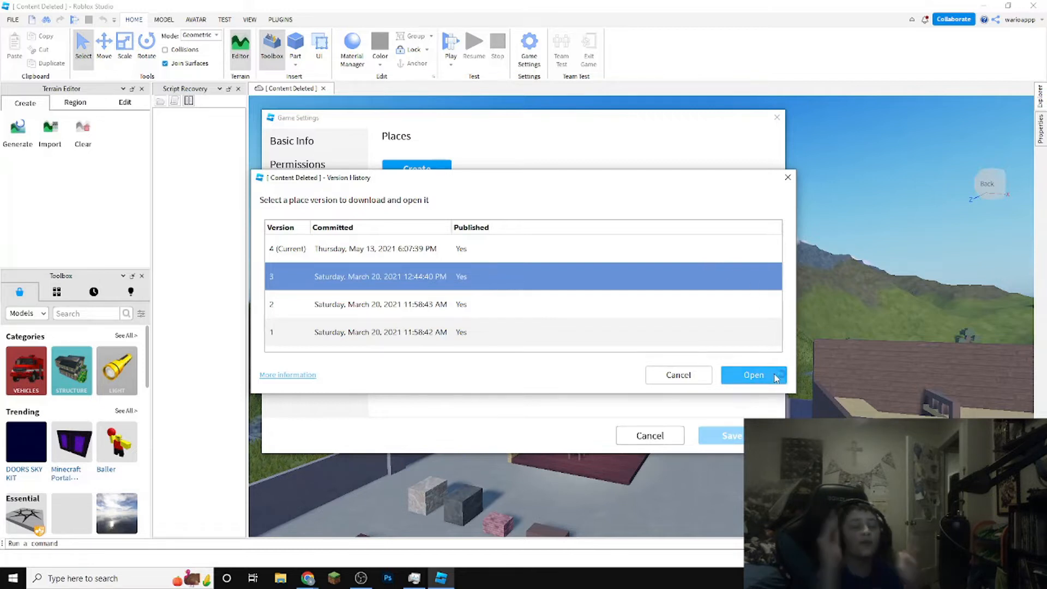
Step: Open the March 20, 2021 version 3 in a separate Studio window
click(753, 374)
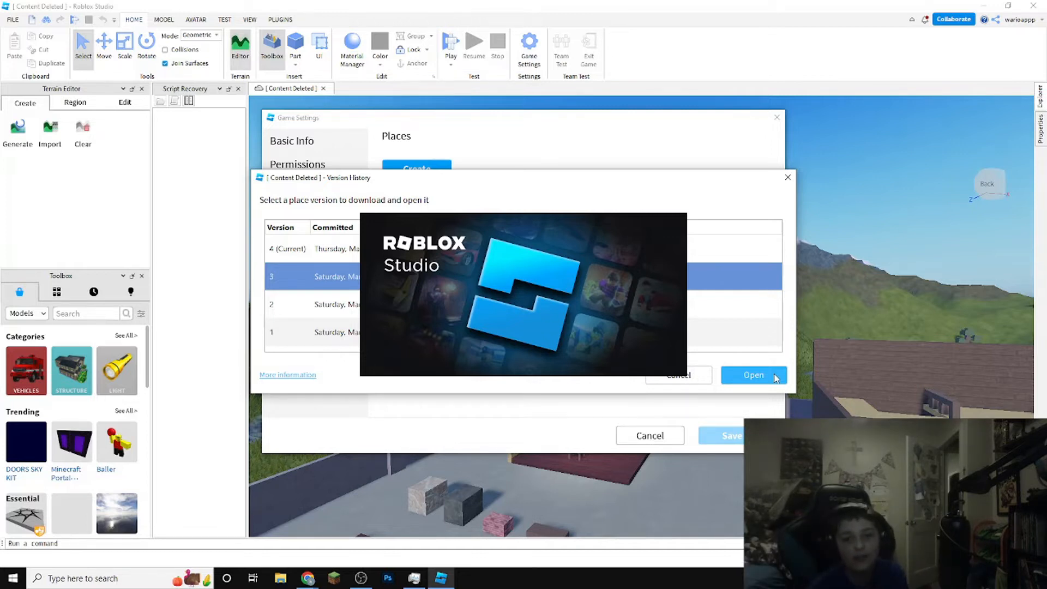
click(753, 375)
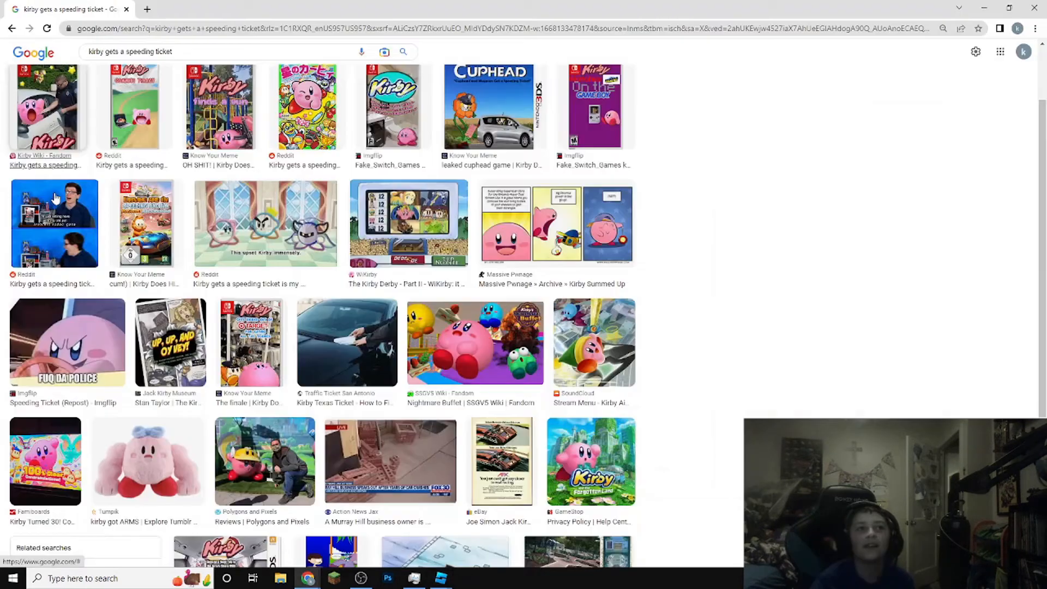
Step: Preview the Kirby speeding-ticket image, then switch to the version 3 Studio window
click(46, 107)
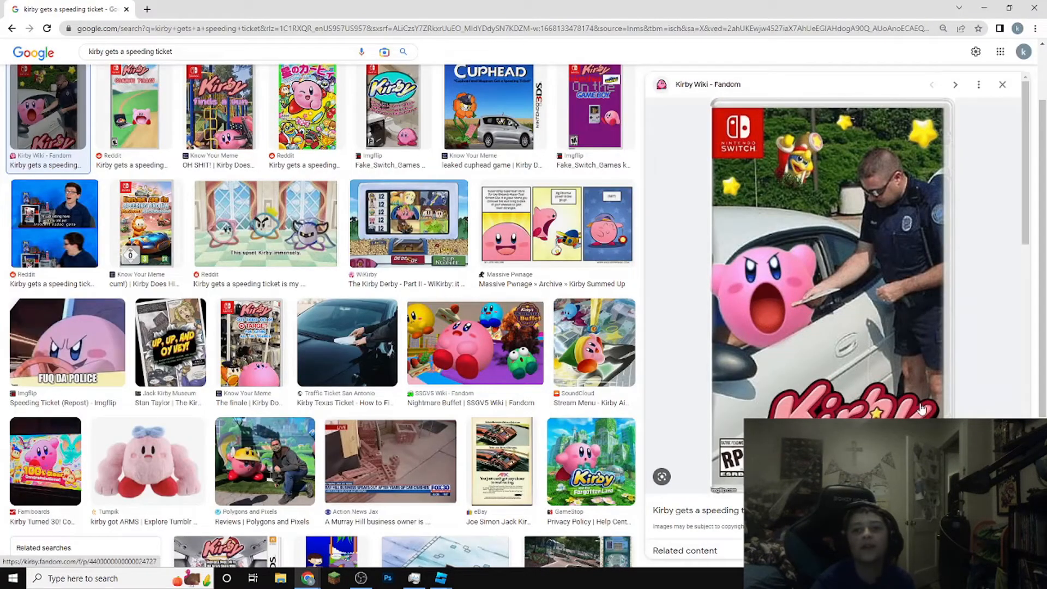
mouse_move(933, 401)
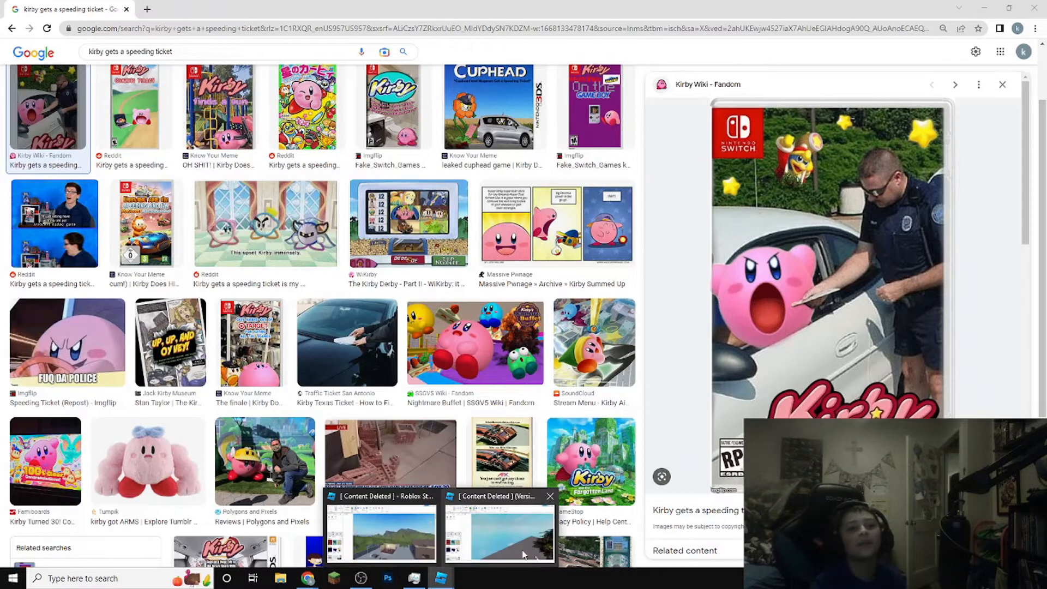
click(498, 527)
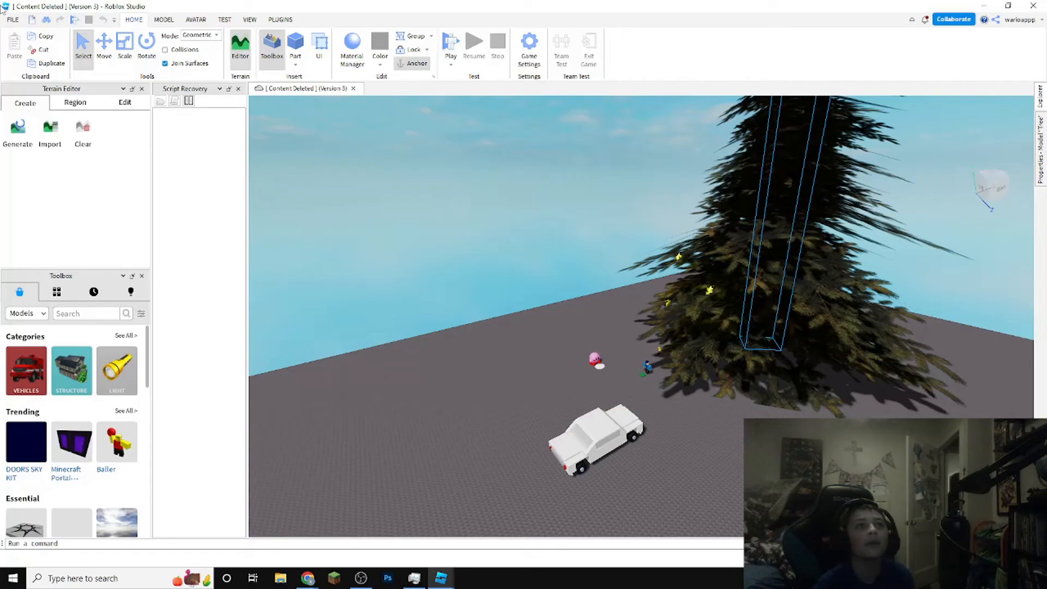
Step: Save version 3 to Documents as '[ Content Deleted ] (Version 3)'
click(12, 20)
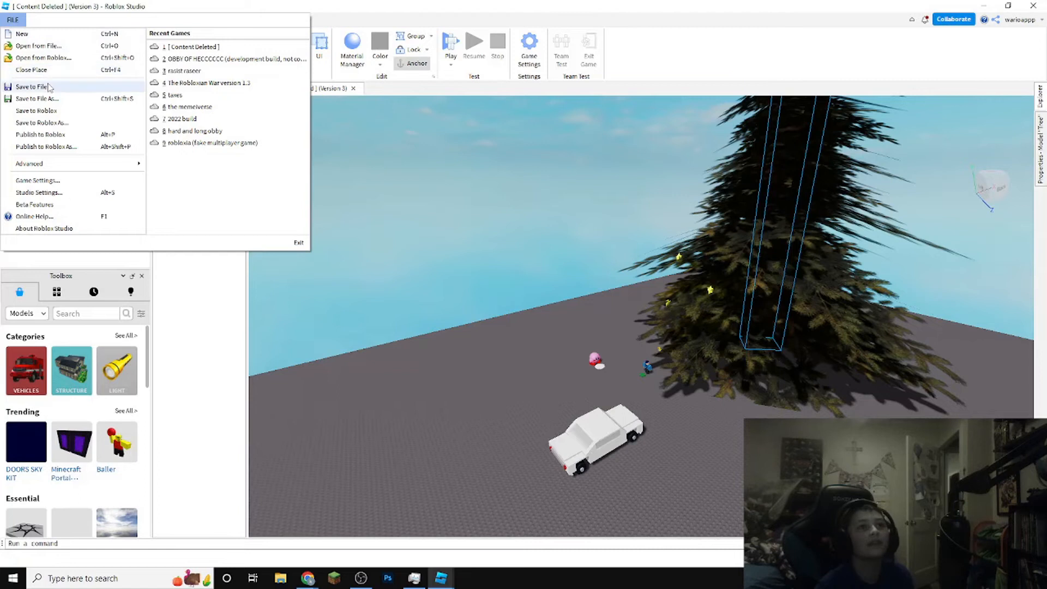
mouse_move(73, 146)
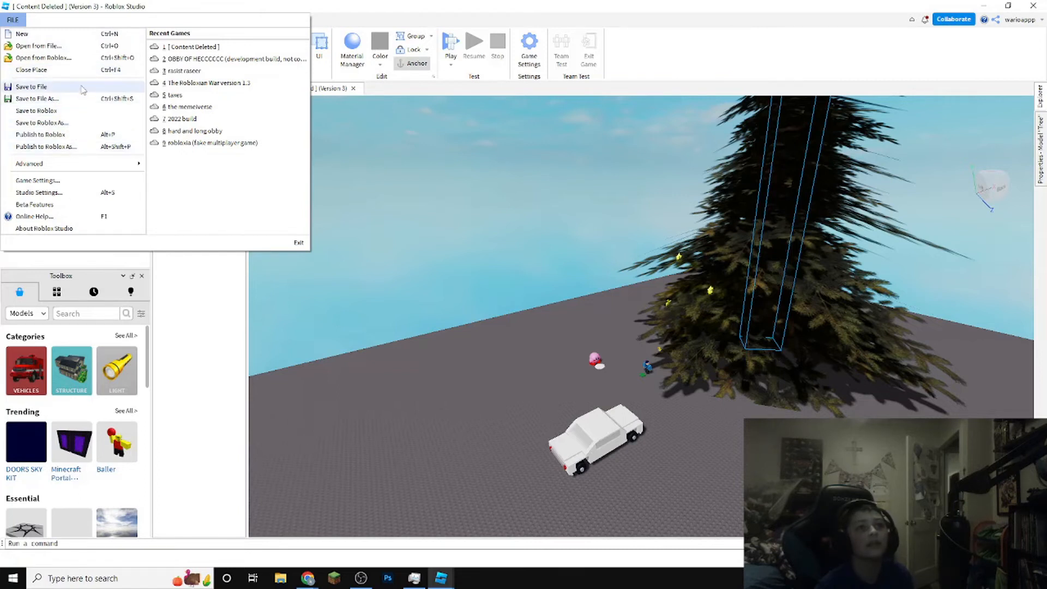
click(38, 98)
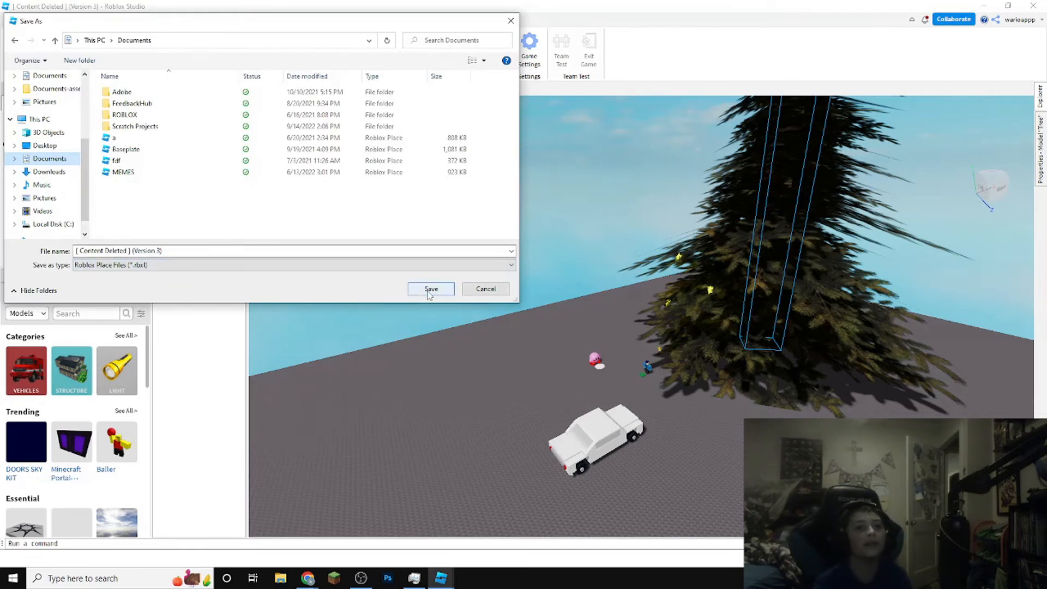
click(431, 289)
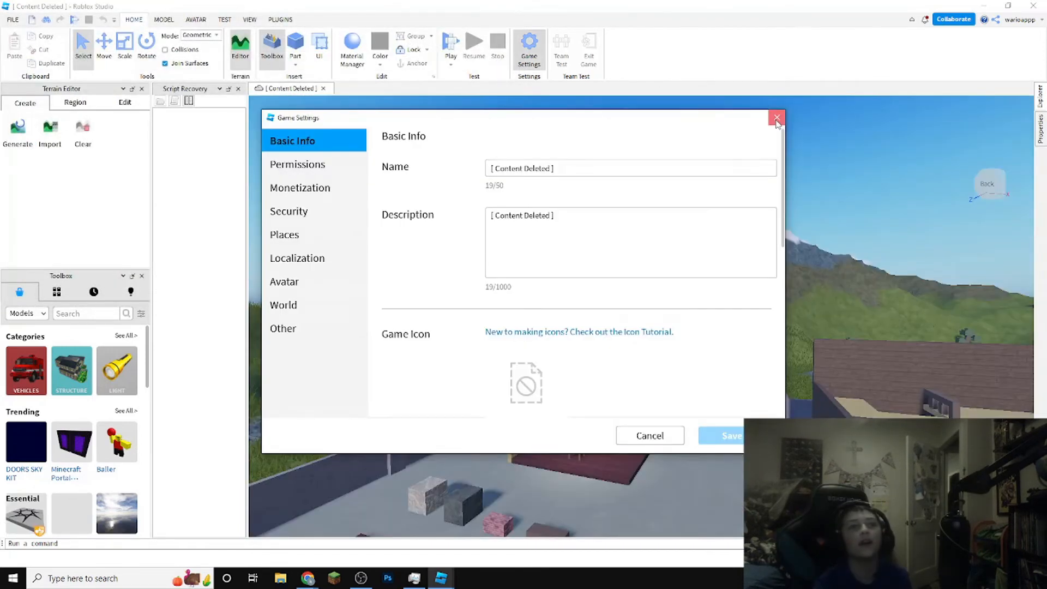
Step: Close Game Settings and start a new Classic Baseplate place
click(776, 119)
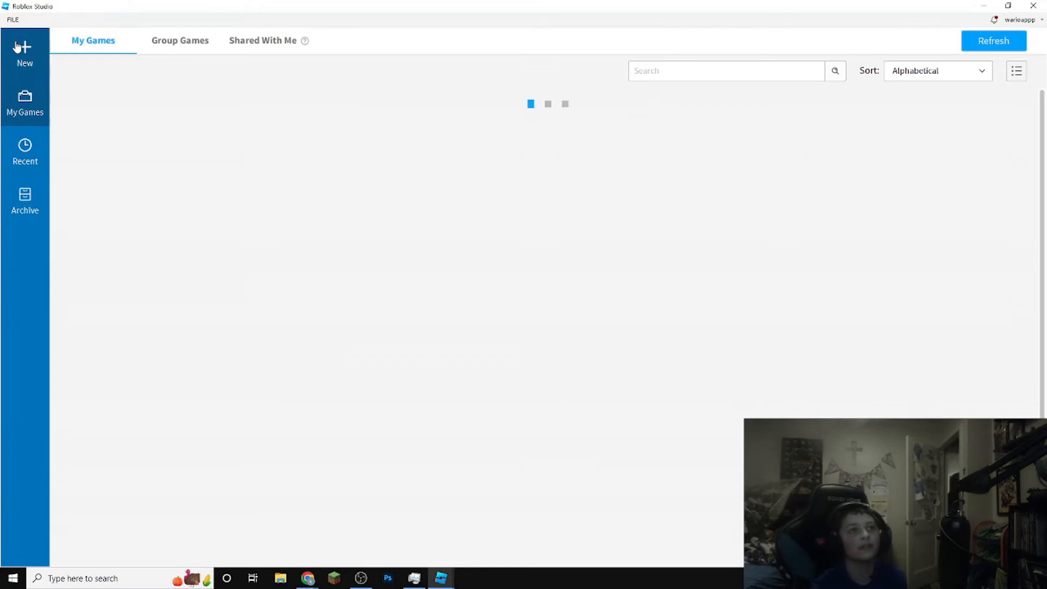
click(24, 52)
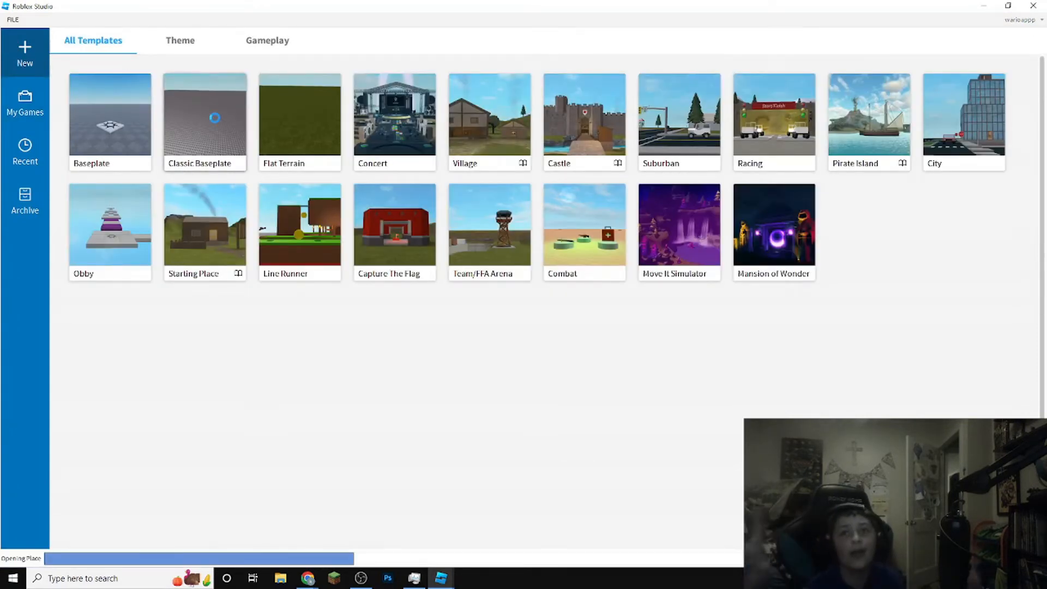
click(204, 117)
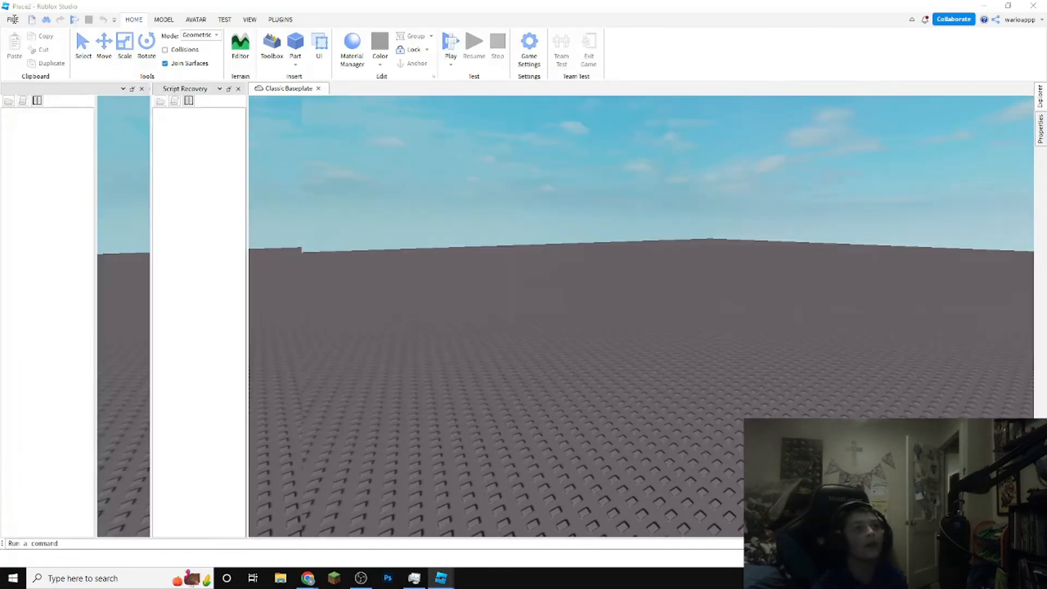
Step: Open the saved Version 3 .rbxl file, dismissing the file-in-use warning
click(12, 18)
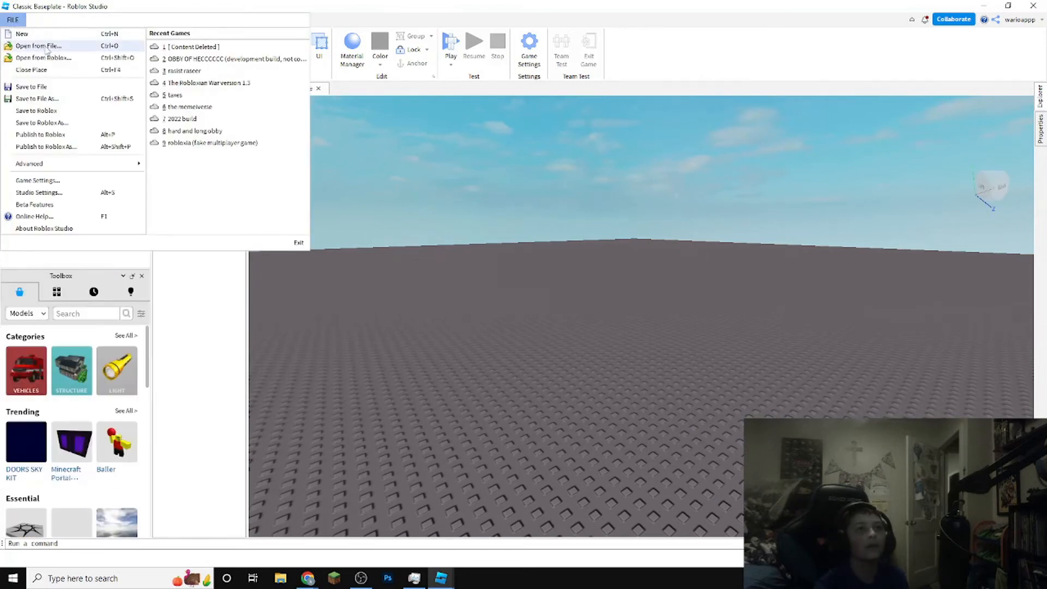
click(38, 46)
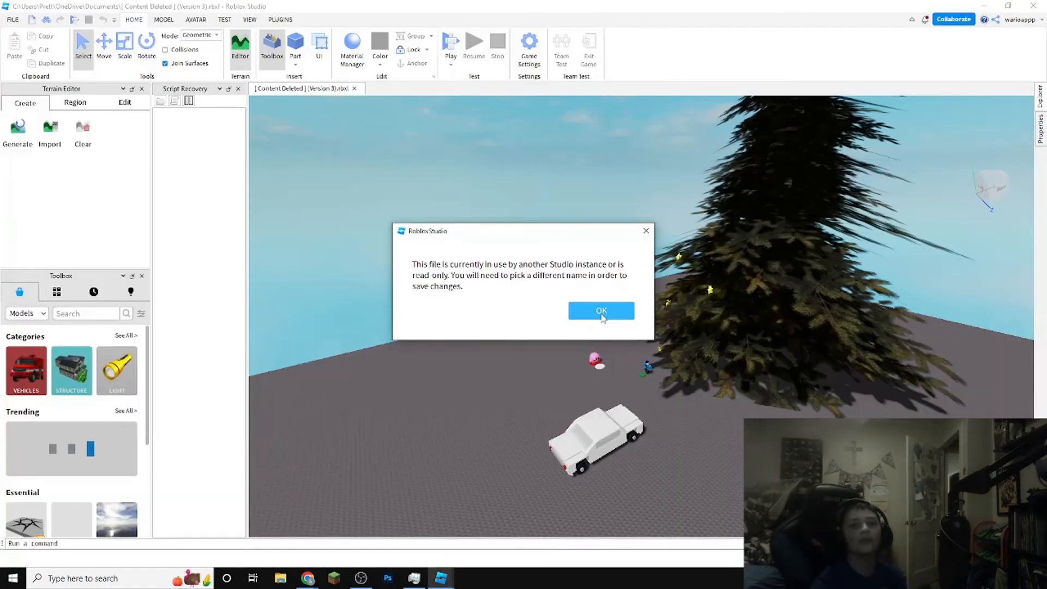
mouse_move(601, 311)
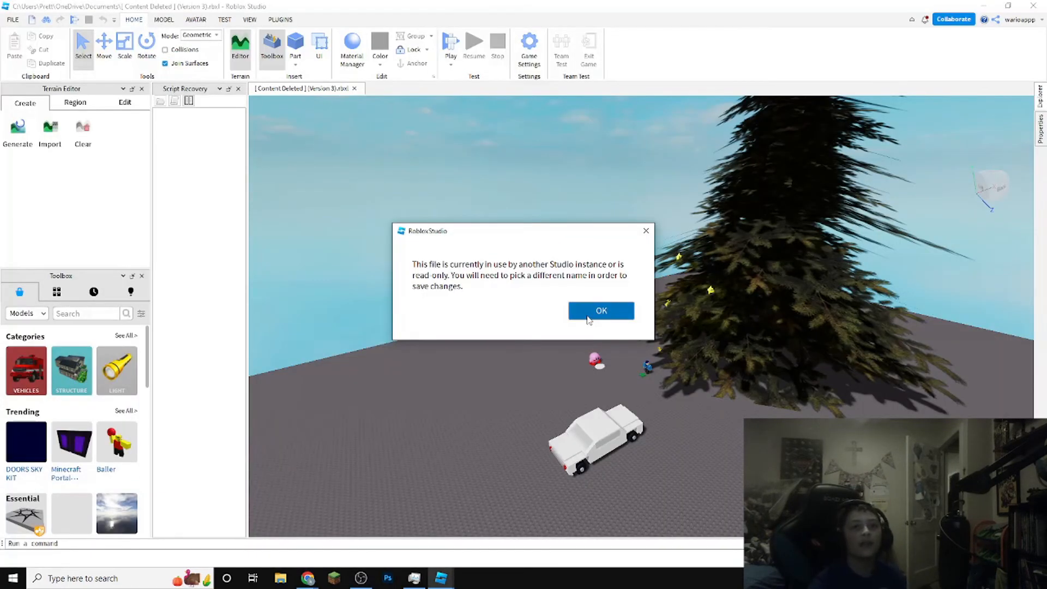
click(600, 310)
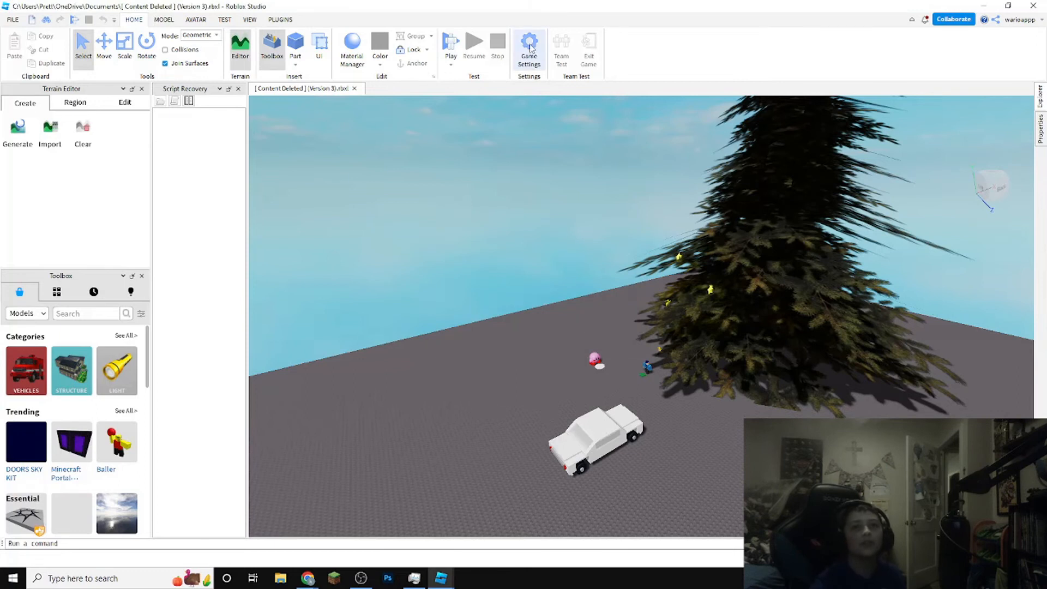
Step: Save the place to Roblox as new game 'example' with description 'example'
click(529, 45)
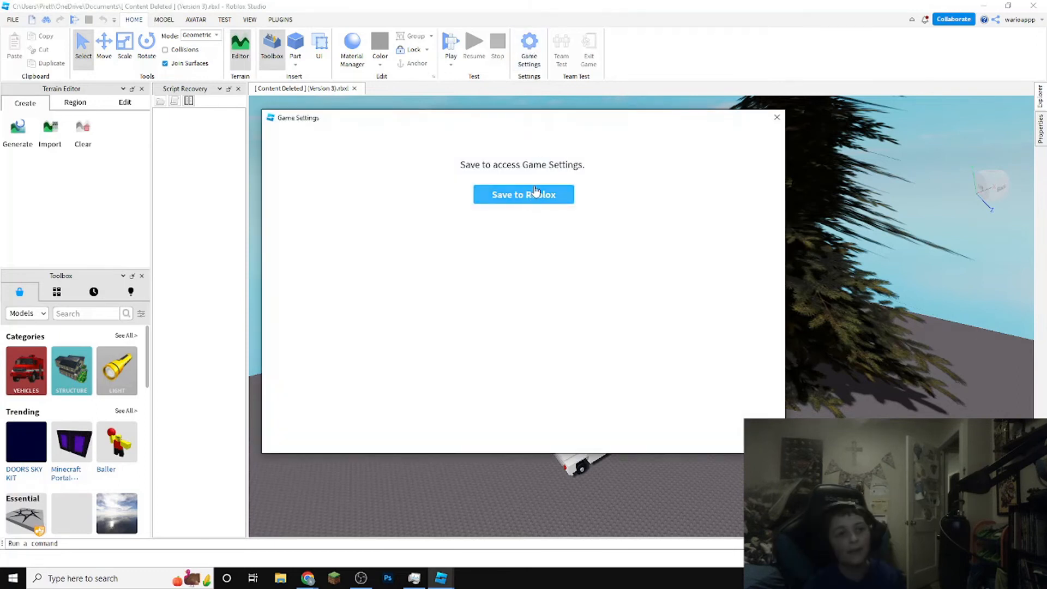
click(523, 194)
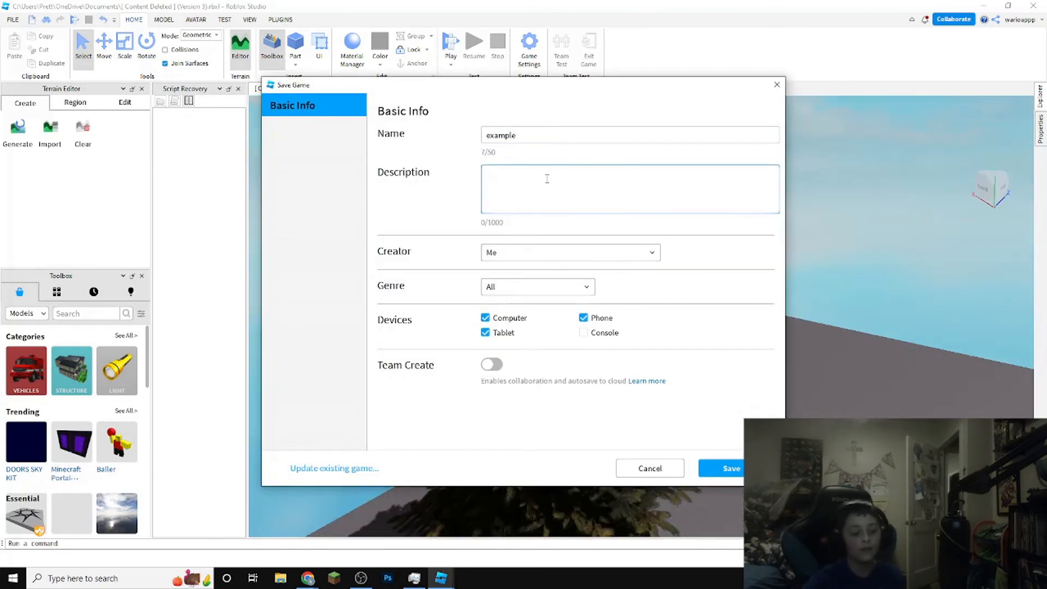
text(example)
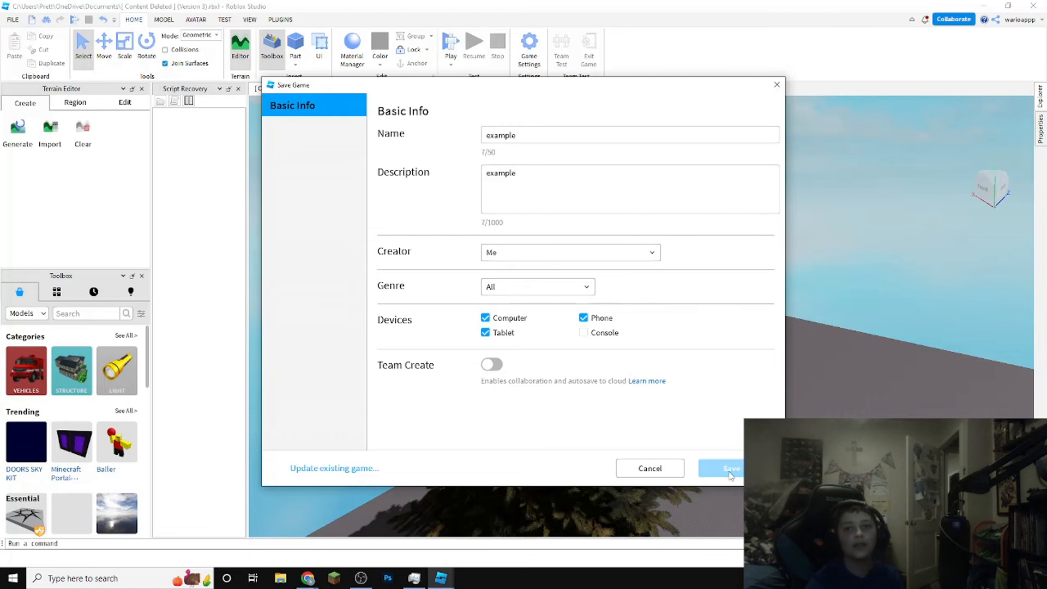
click(719, 468)
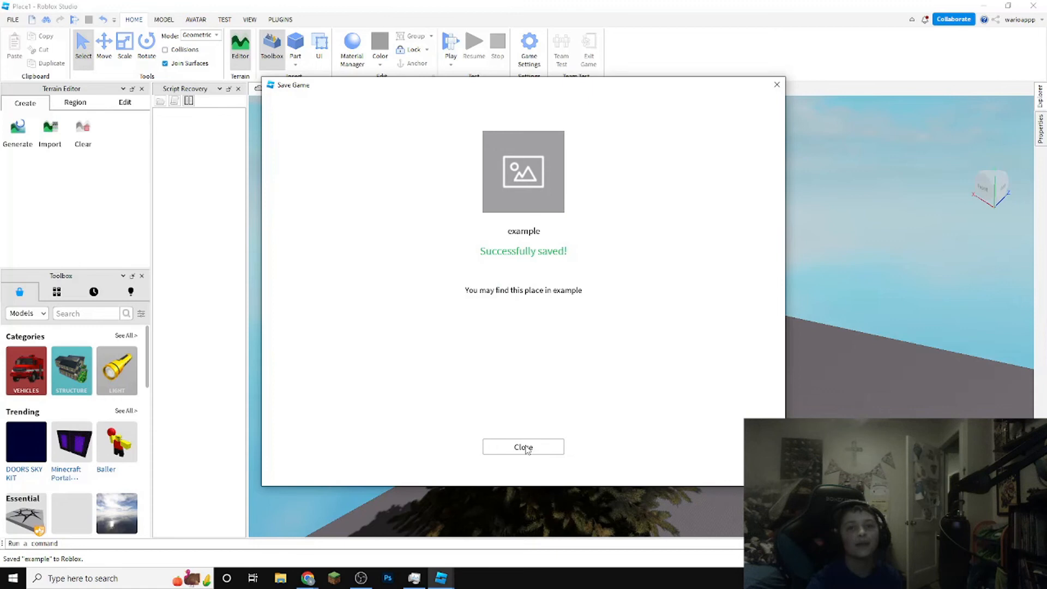
mouse_move(780, 88)
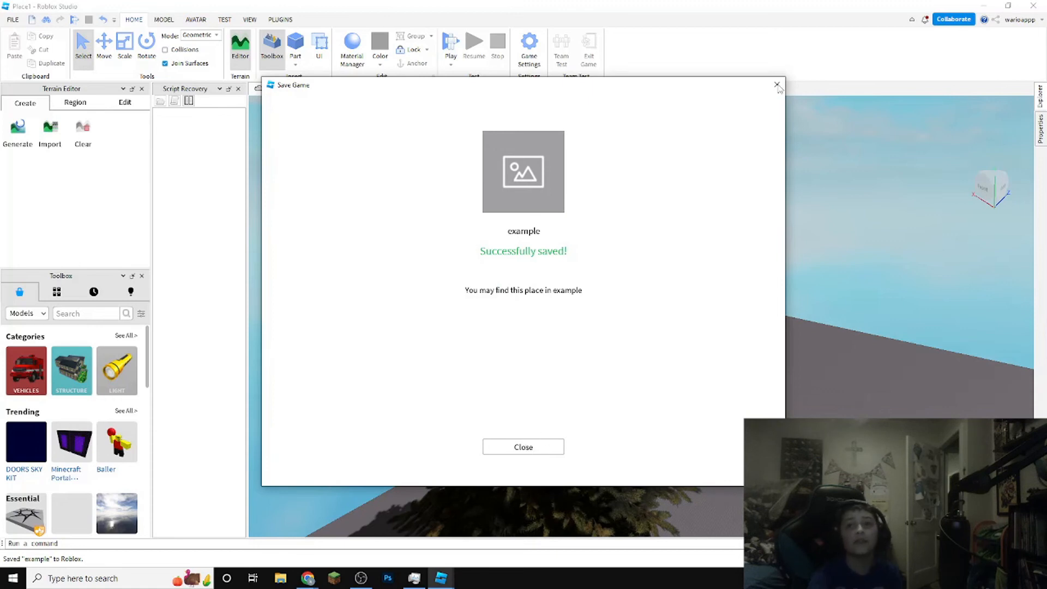